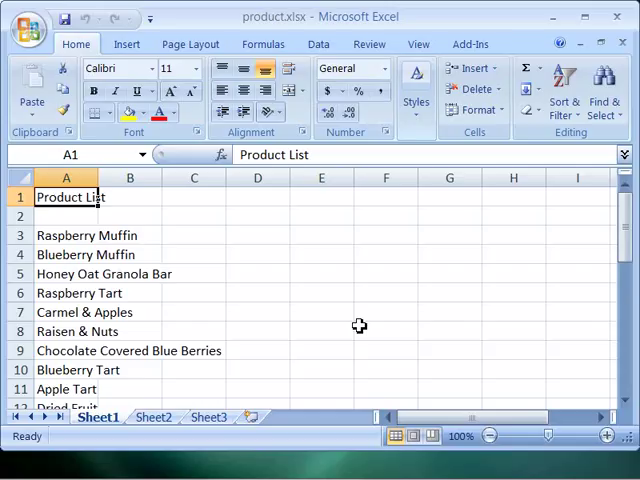
mouse_move(384, 352)
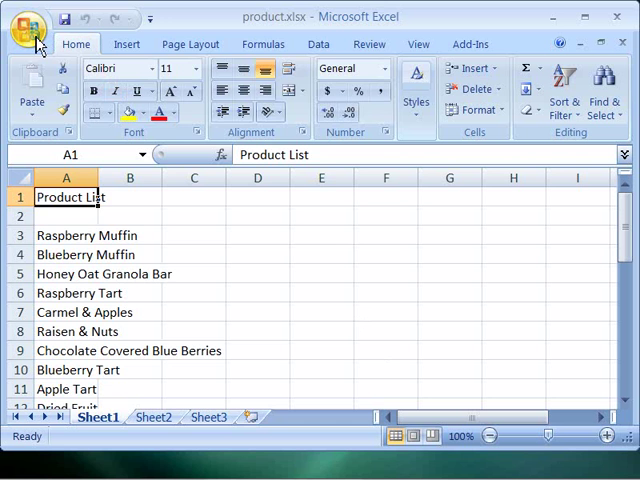
Step: Open example1.xlsx from the Chapter04 folder via the Office Button's Open dialog
left_click(28, 26)
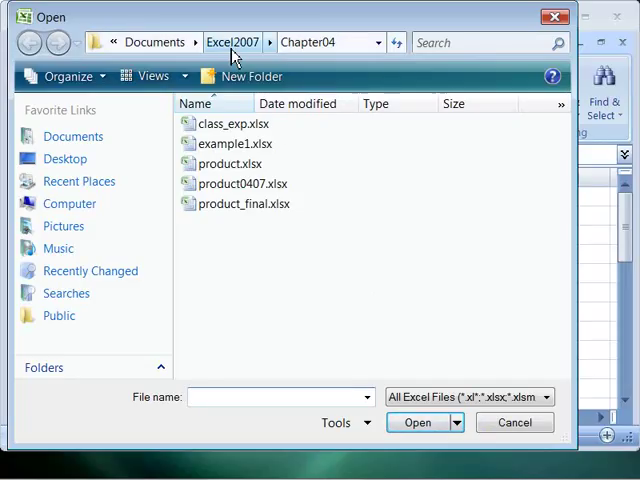
mouse_move(262, 52)
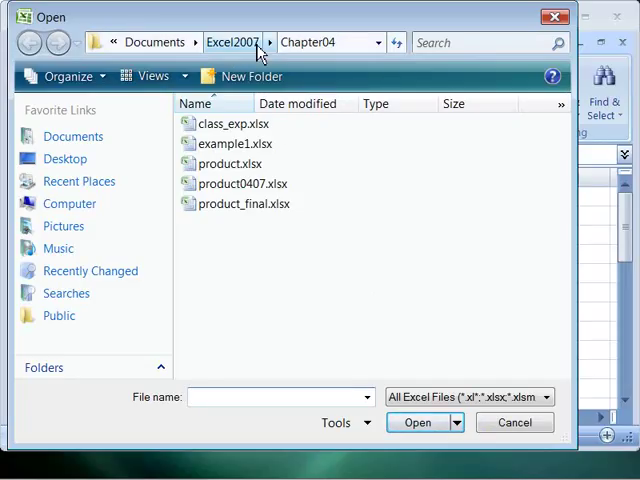
left_click(234, 144)
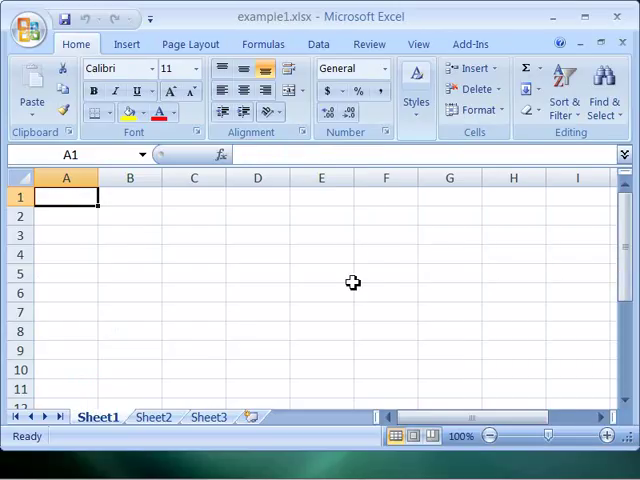
mouse_move(380, 278)
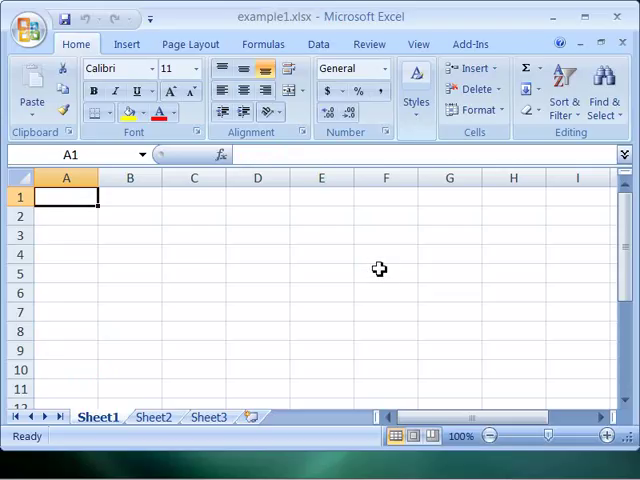
mouse_move(28, 28)
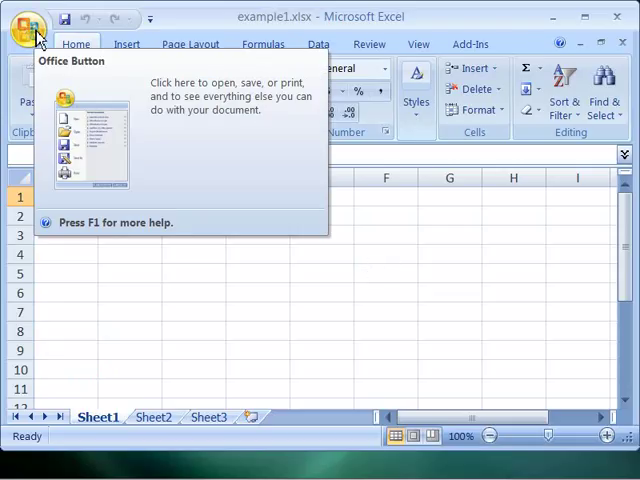
Step: Bring up the Office Button file menu to reach Save As for saving as example2
left_click(28, 28)
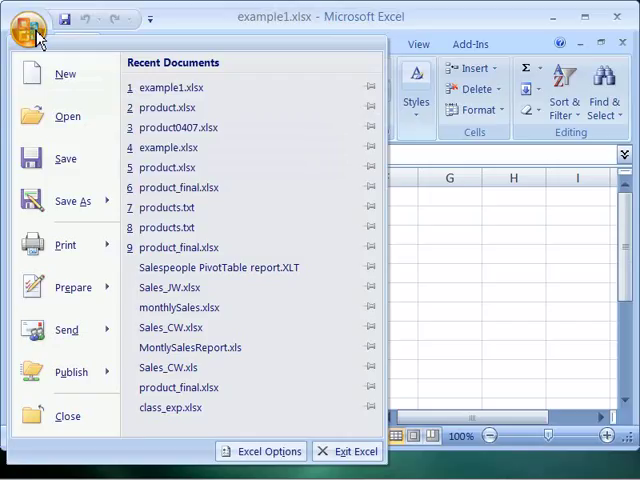
mouse_move(70, 200)
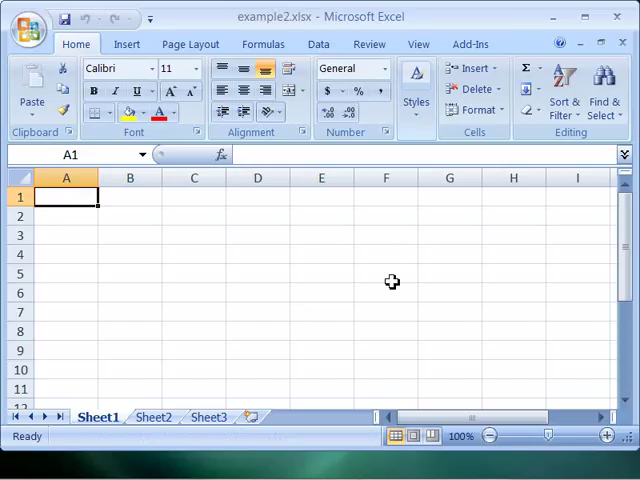
mouse_move(312, 30)
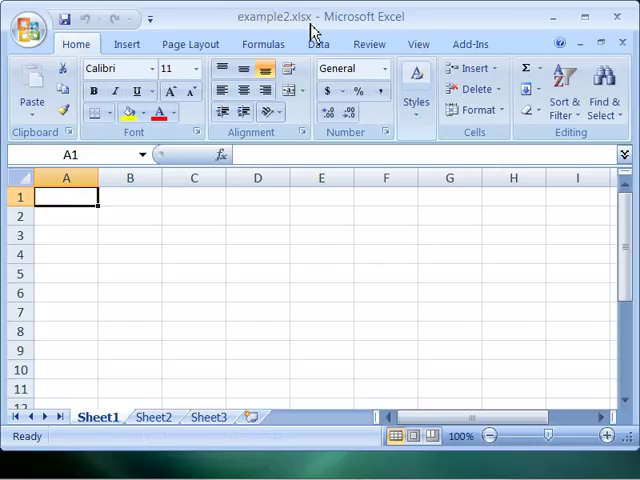
mouse_move(376, 296)
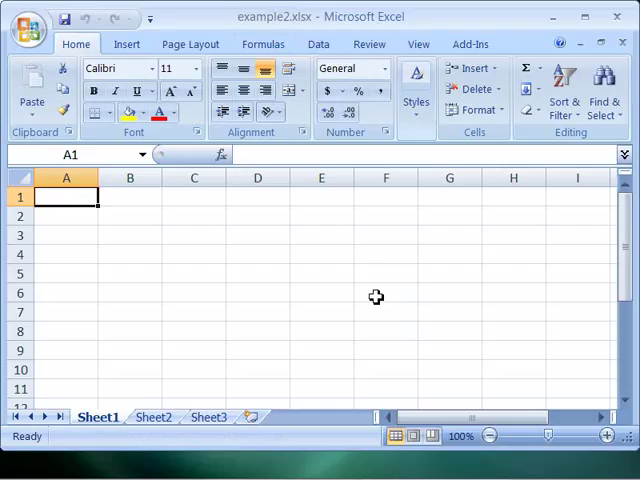
mouse_move(336, 296)
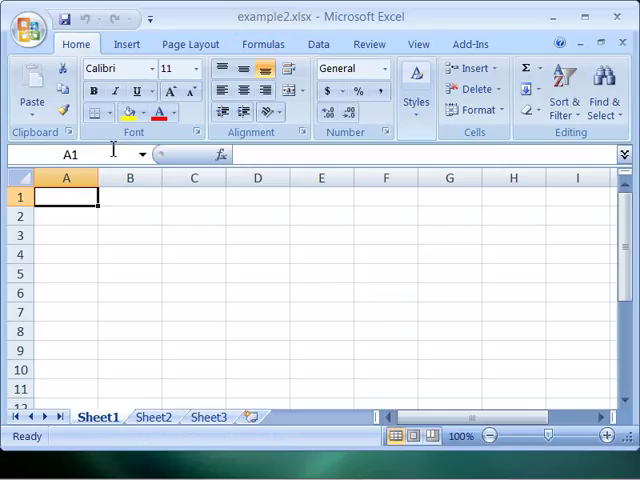
Step: In the Open dialog, rename example1.xlsx in Chapter04 to example3
left_click(28, 28)
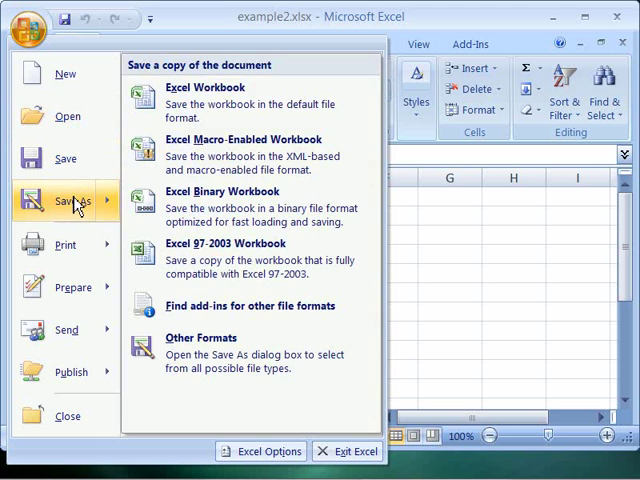
mouse_move(68, 158)
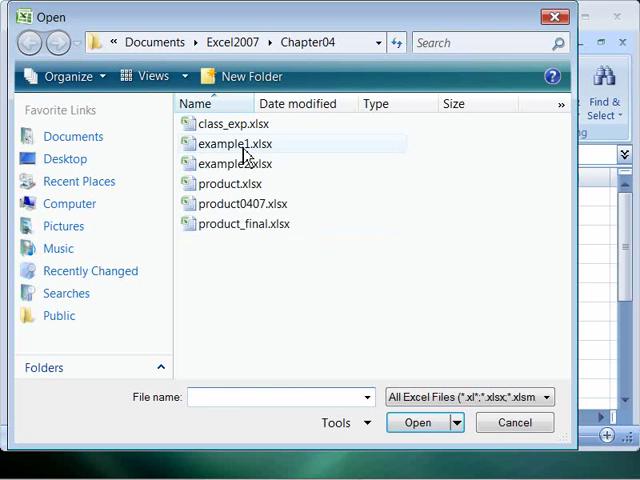
left_click(230, 144)
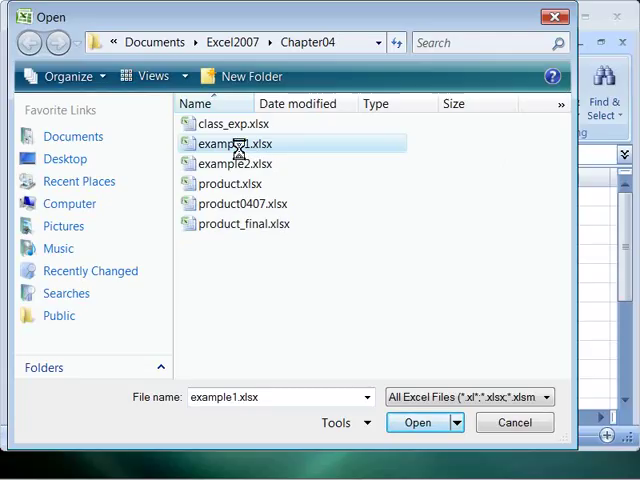
right_click(234, 144)
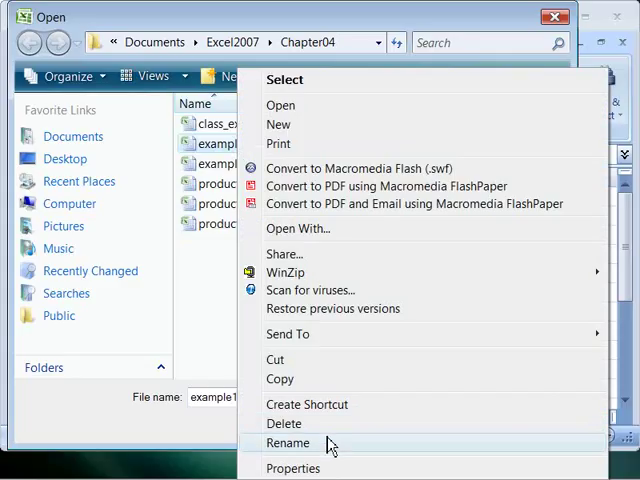
left_click(288, 442)
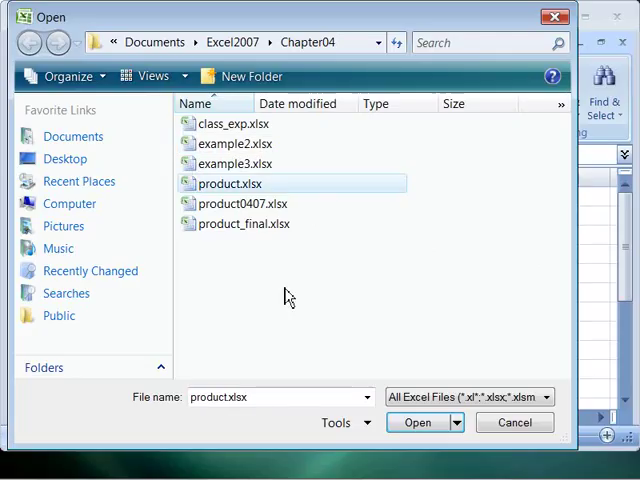
mouse_move(236, 164)
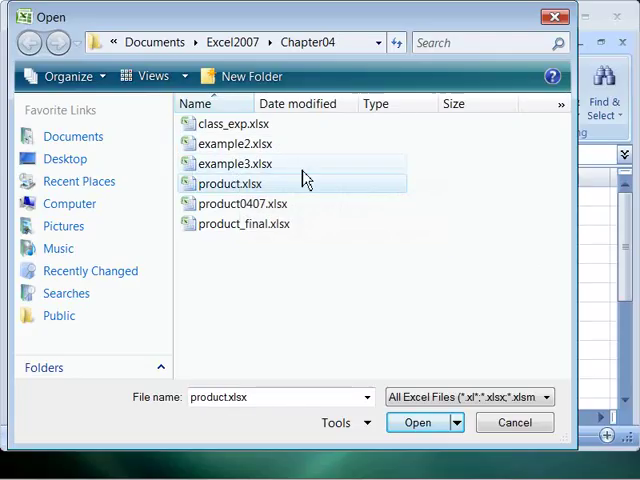
mouse_move(256, 150)
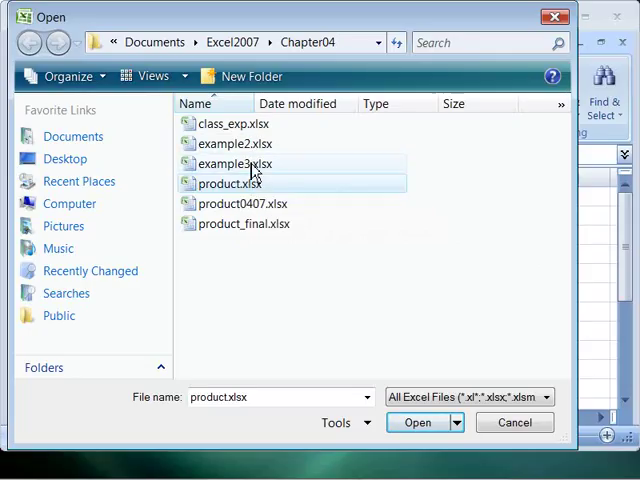
Step: Delete example3.xlsx from Chapter04, confirming its move to the Recycle Bin
left_click(232, 164)
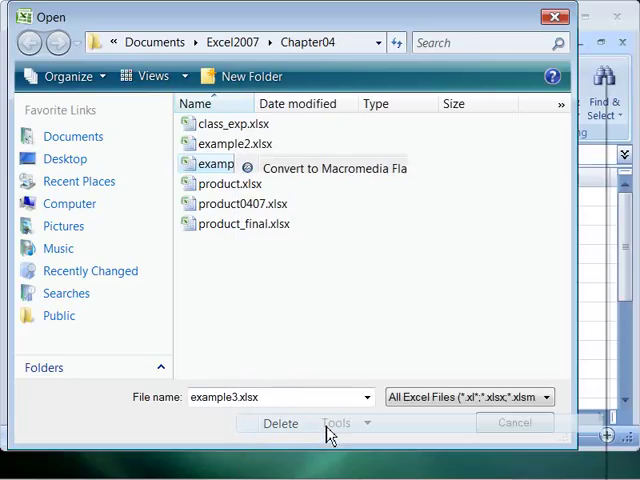
left_click(280, 422)
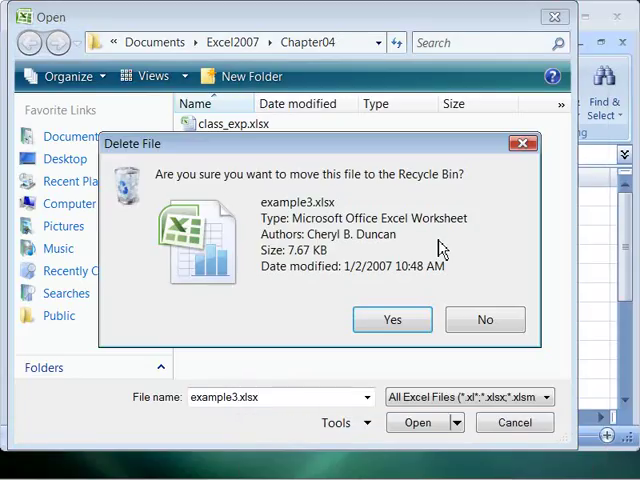
mouse_move(218, 176)
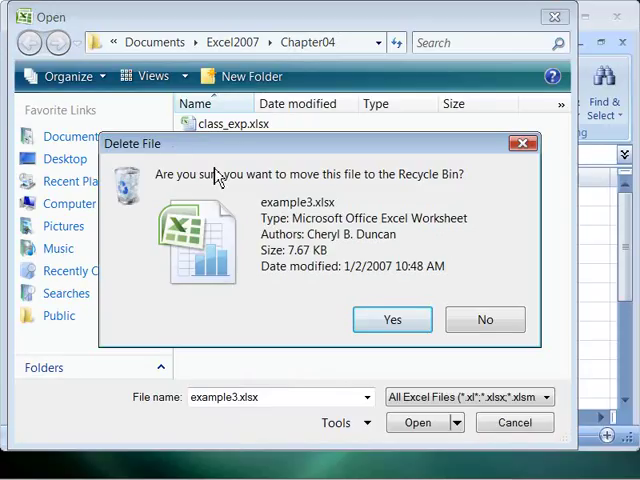
mouse_move(480, 196)
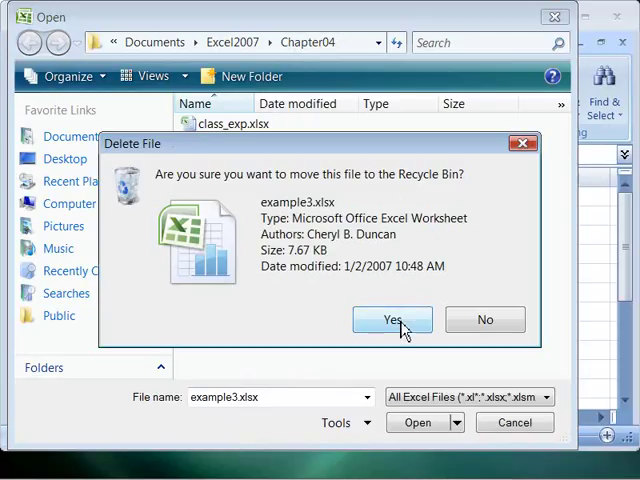
left_click(392, 320)
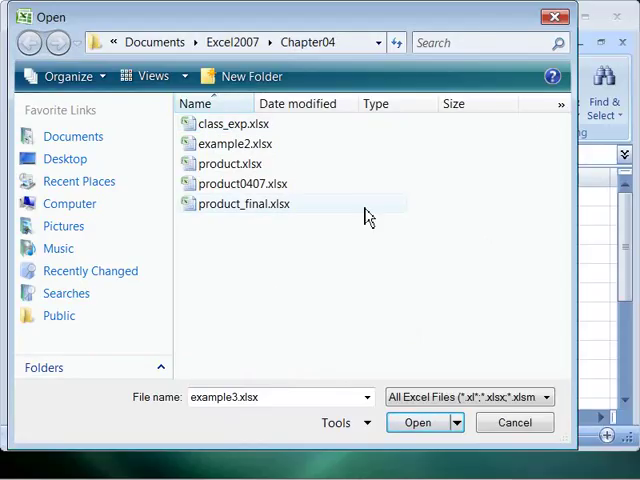
mouse_move(344, 222)
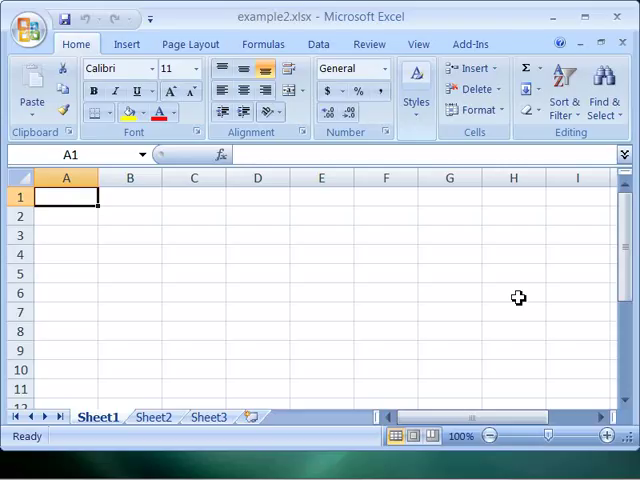
mouse_move(308, 210)
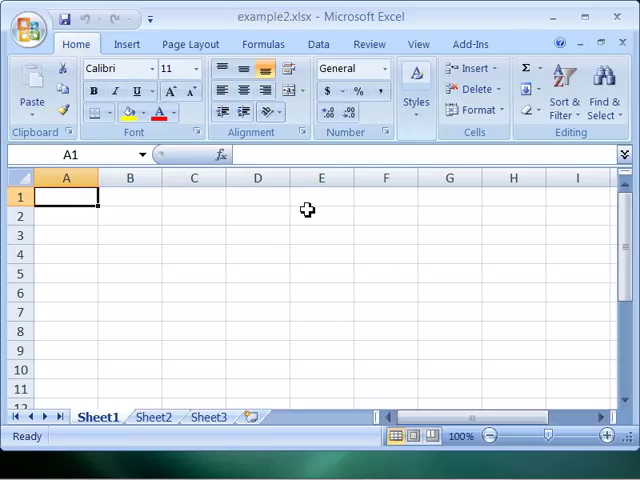
mouse_move(384, 272)
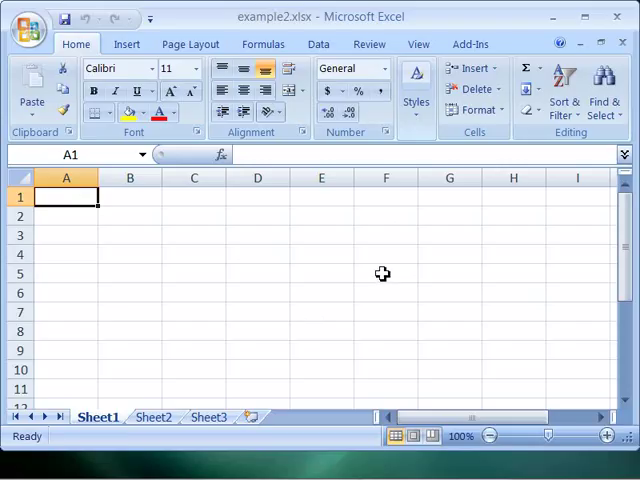